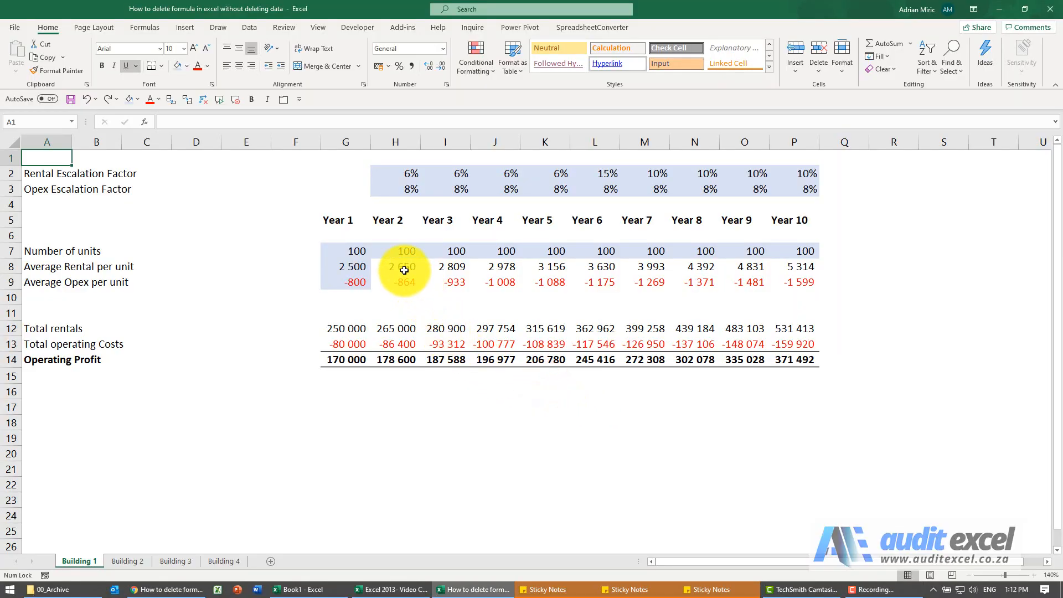
# Step: Check the formula in H8, then select every cell on Building 1 and copy it
pyautogui.click(405, 266)
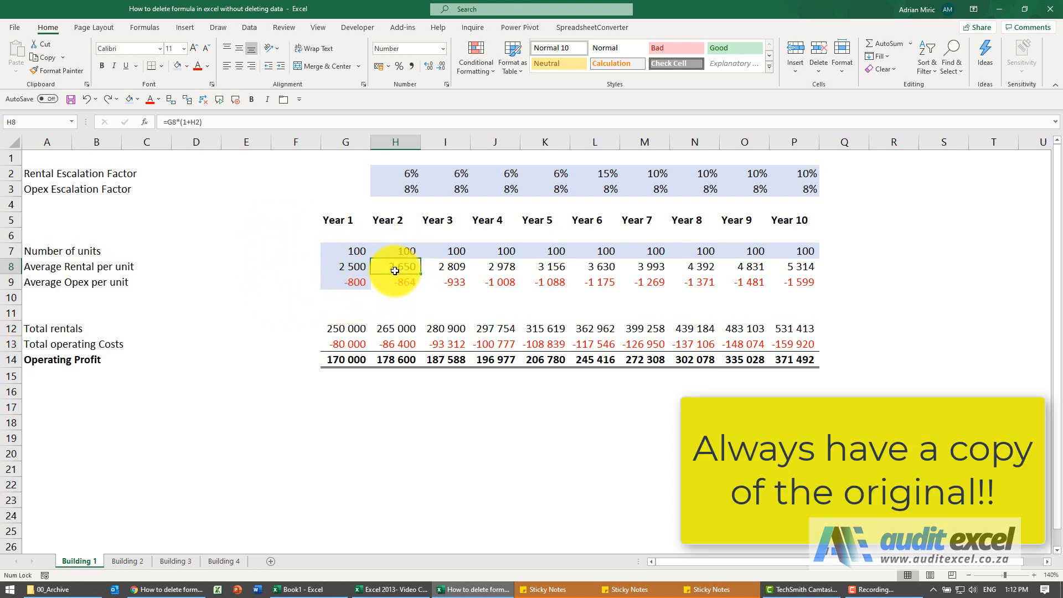
pyautogui.moveTo(117, 517)
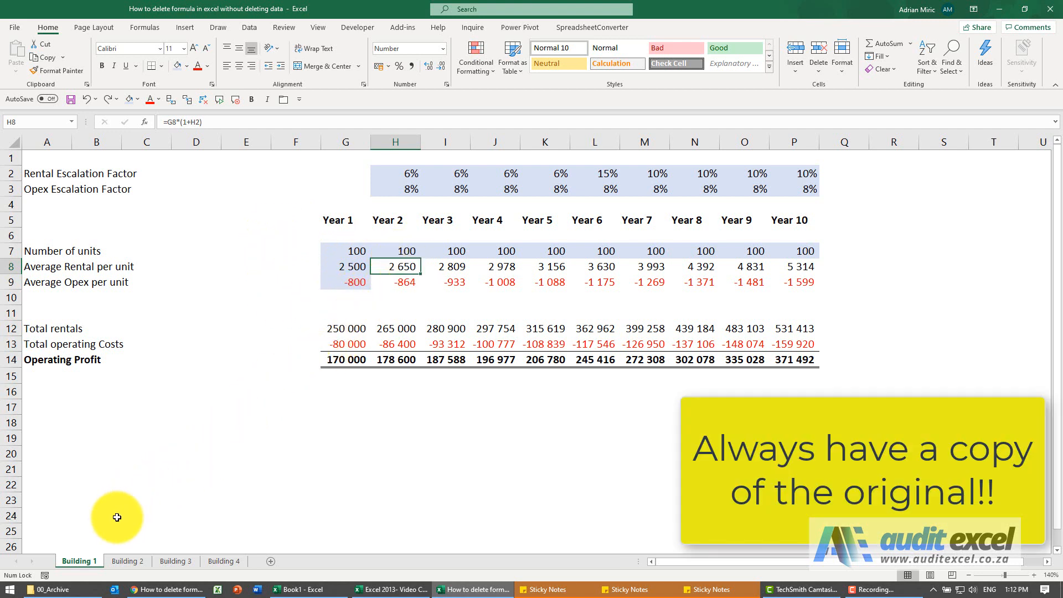
pyautogui.click(47, 156)
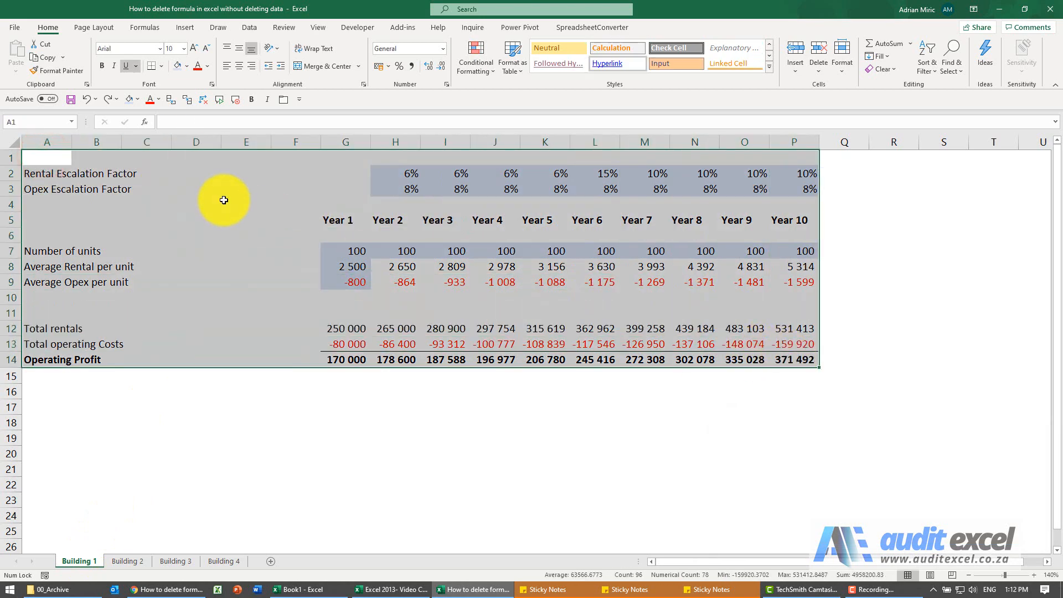
pyautogui.moveTo(520, 293)
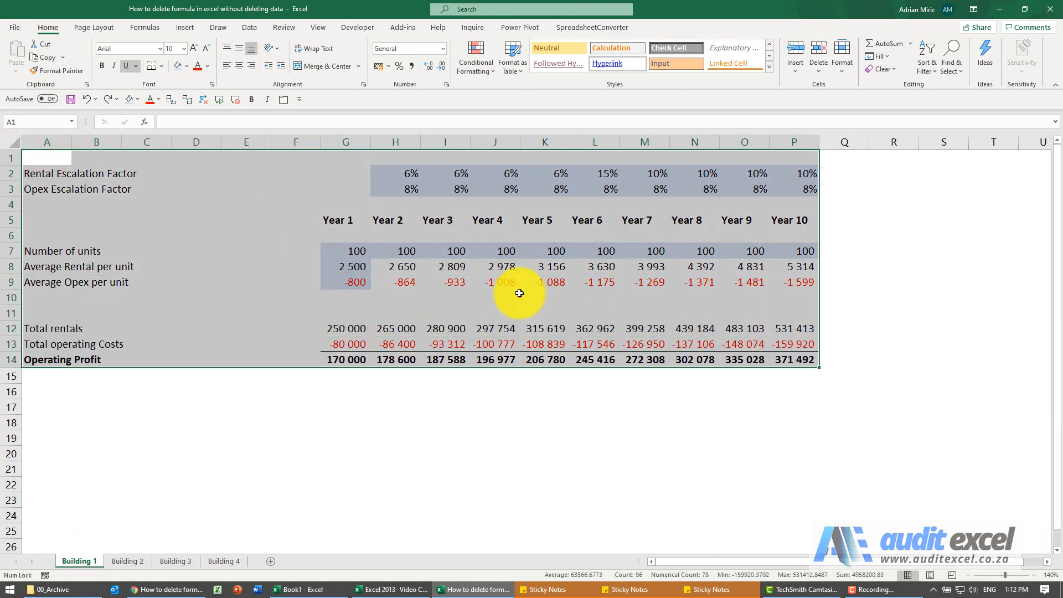
pyautogui.moveTo(602, 312)
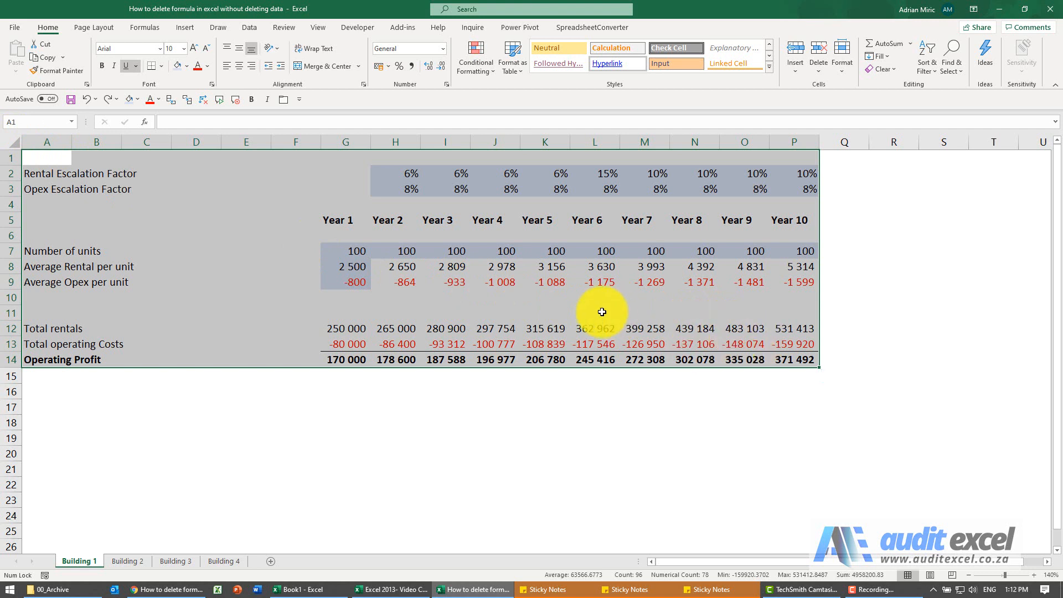
pyautogui.rightClick(436, 285)
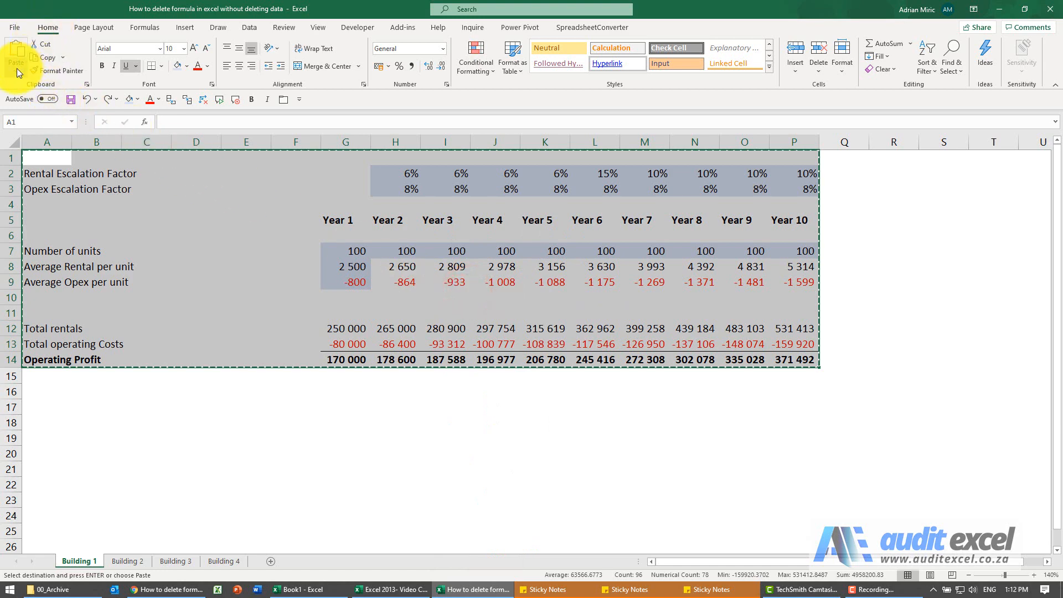
# Step: Paste the copied cells back over Building 1 as Values only via Paste Special
pyautogui.click(15, 57)
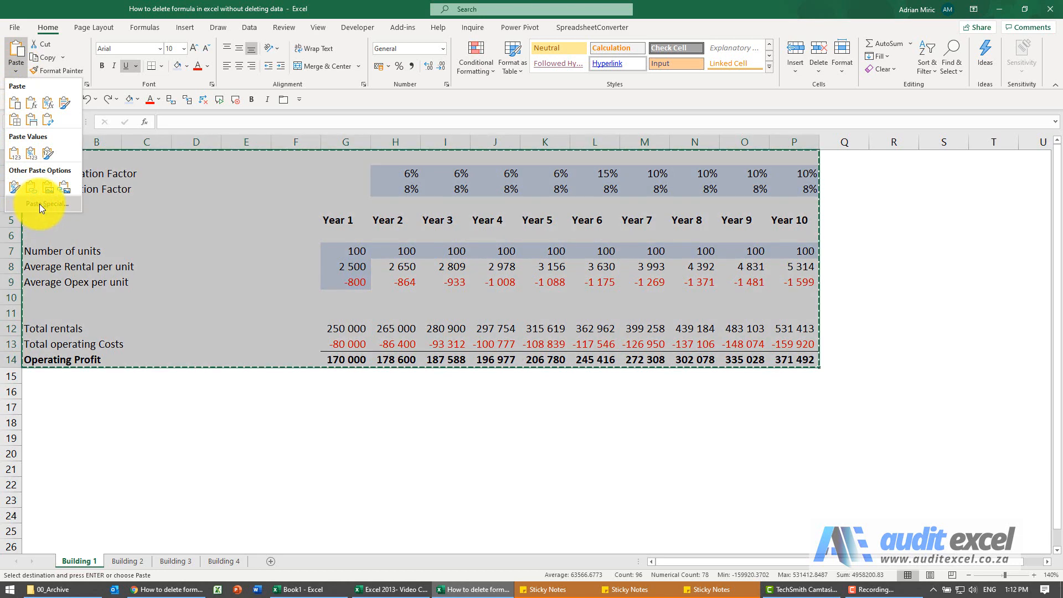
pyautogui.click(47, 204)
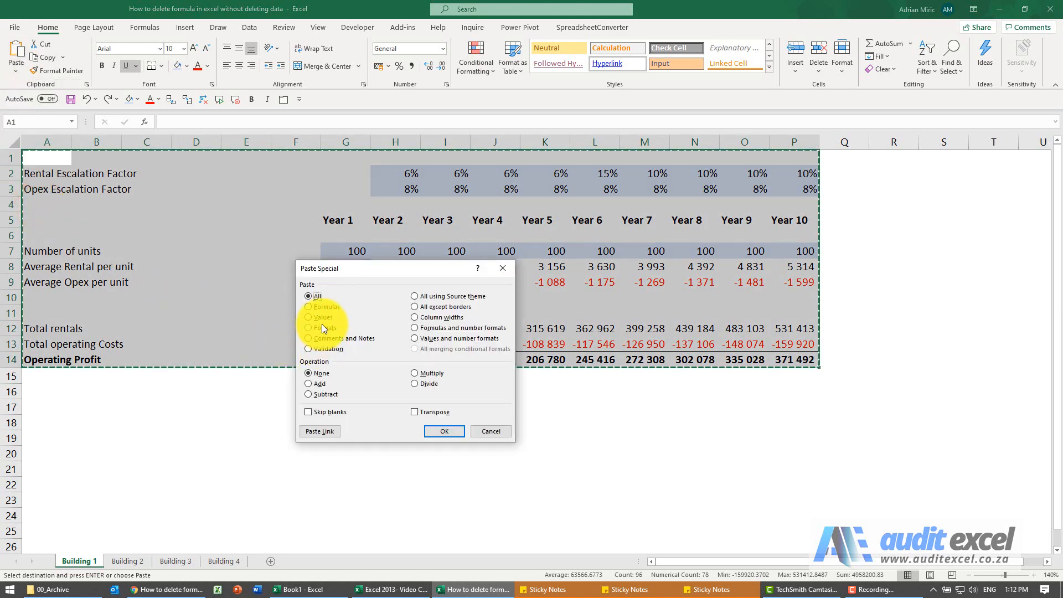
pyautogui.click(443, 431)
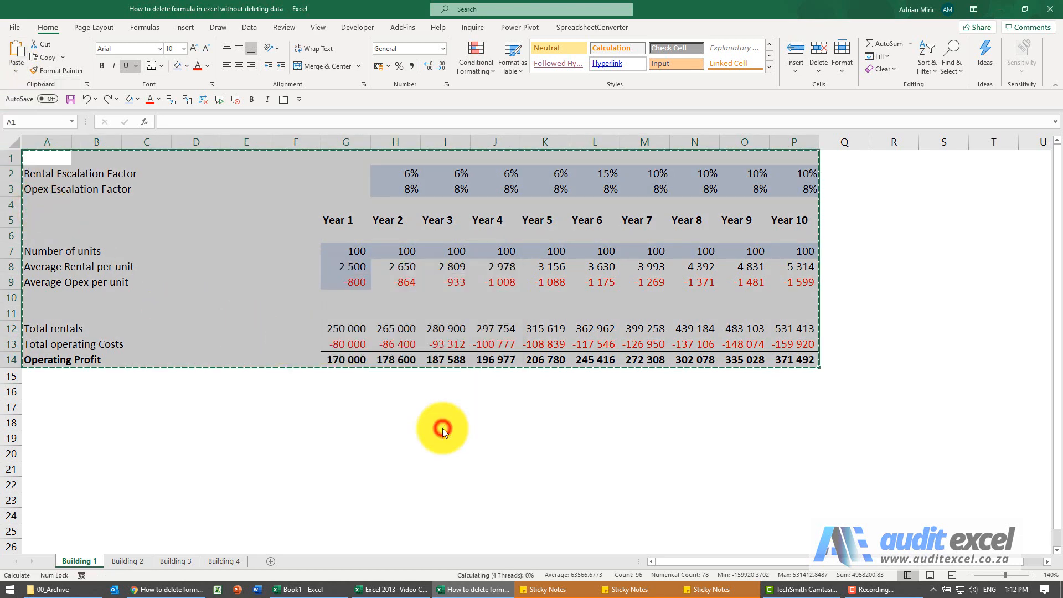
pyautogui.click(397, 266)
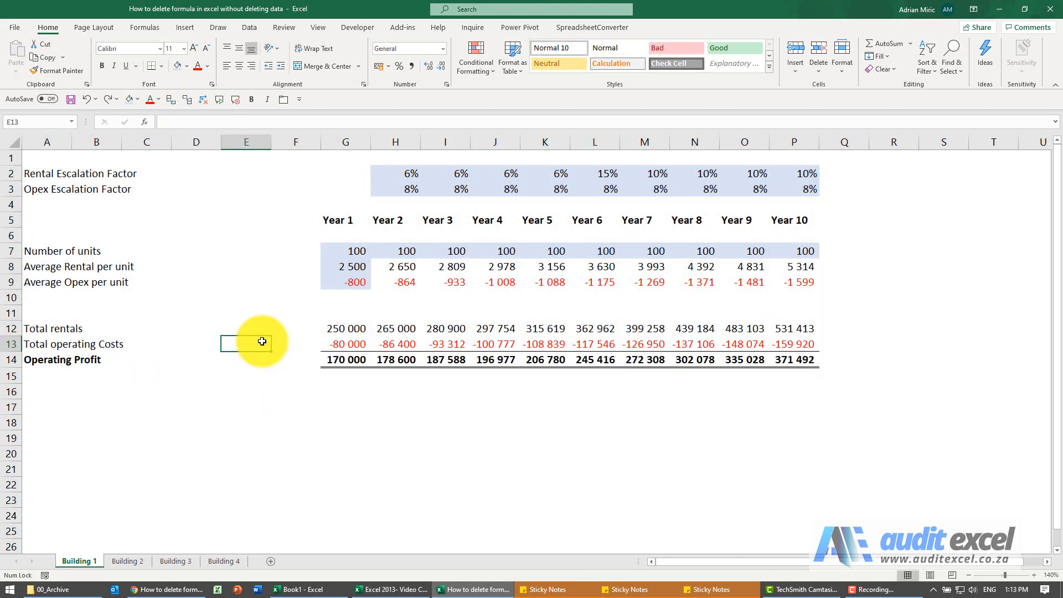
pyautogui.moveTo(223, 560)
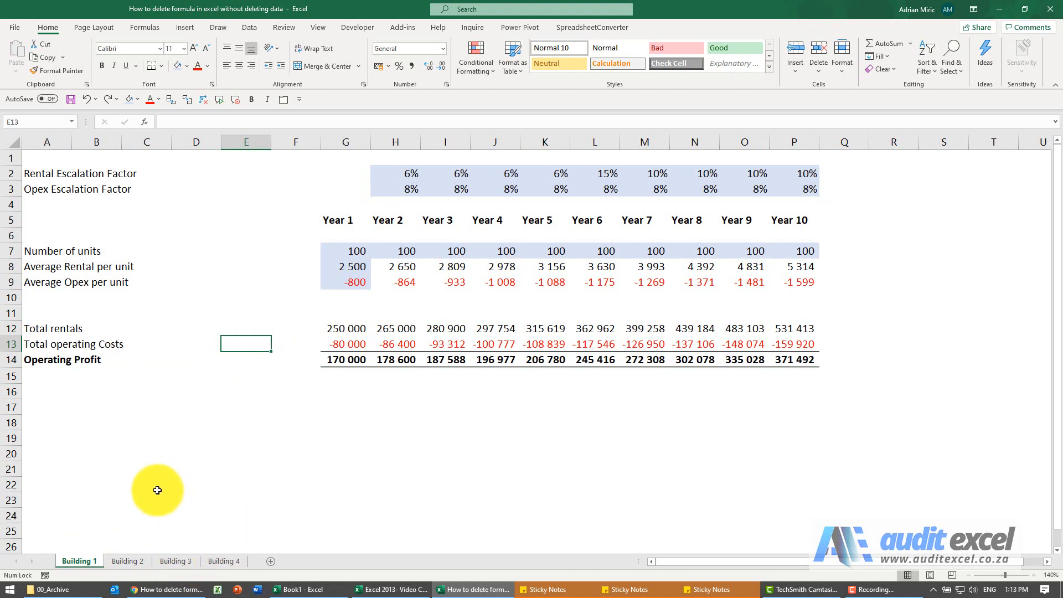
# Step: Add the Building 2, 3 and 4 tabs to the sheet group with Building 1
pyautogui.click(174, 561)
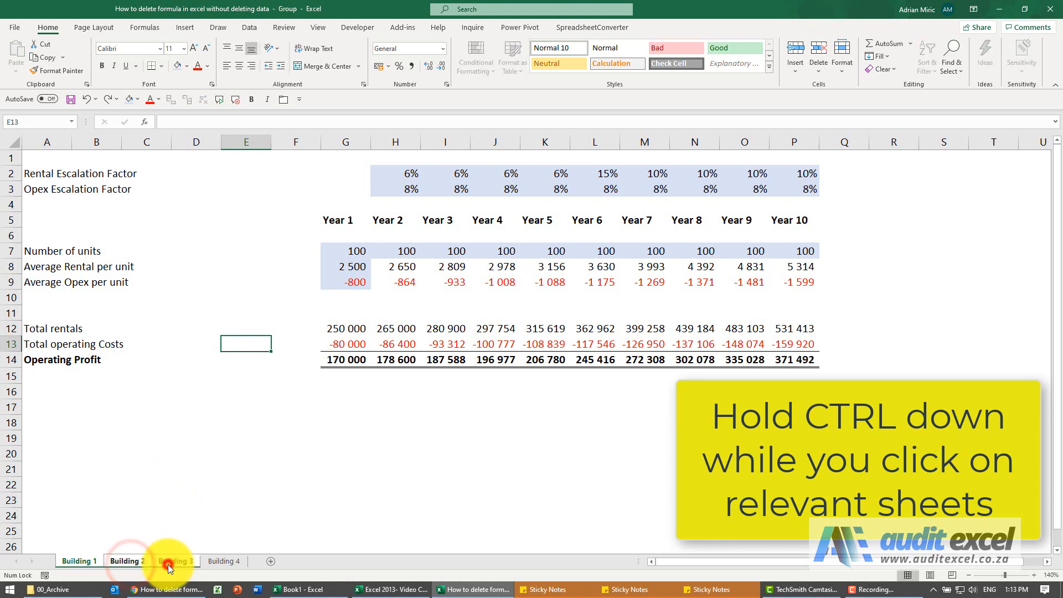
pyautogui.click(223, 561)
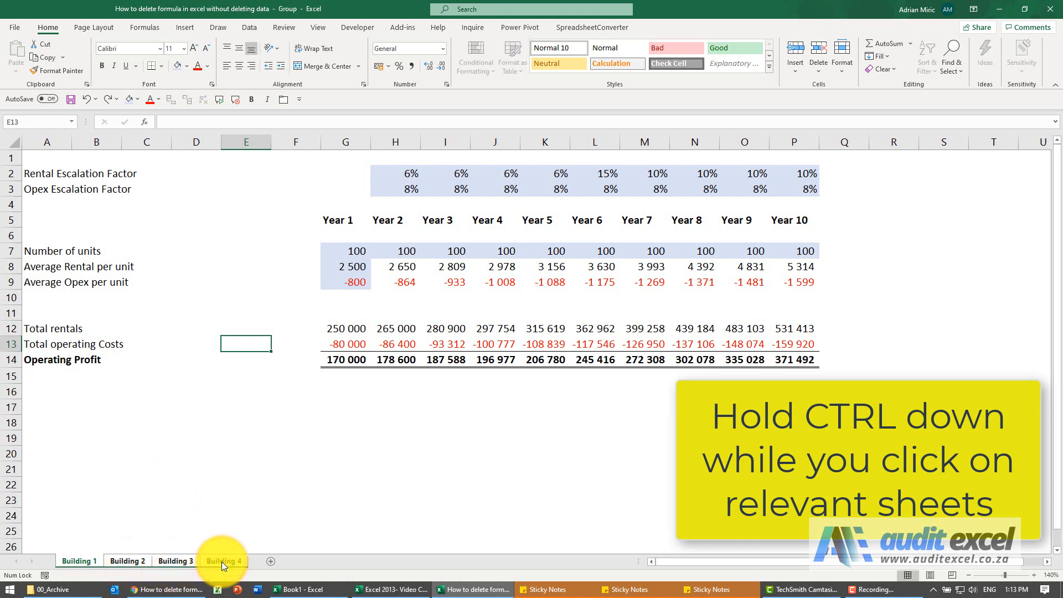
pyautogui.click(223, 560)
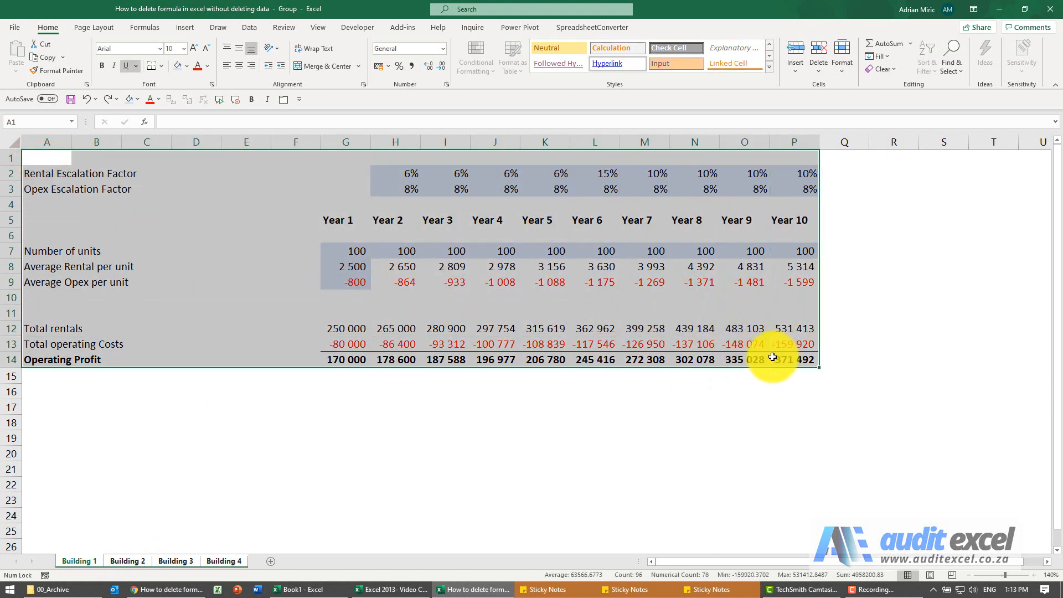
# Step: Copy the grouped sheets and paste them back as Values only via Paste Special
pyautogui.press('ctrl+c')
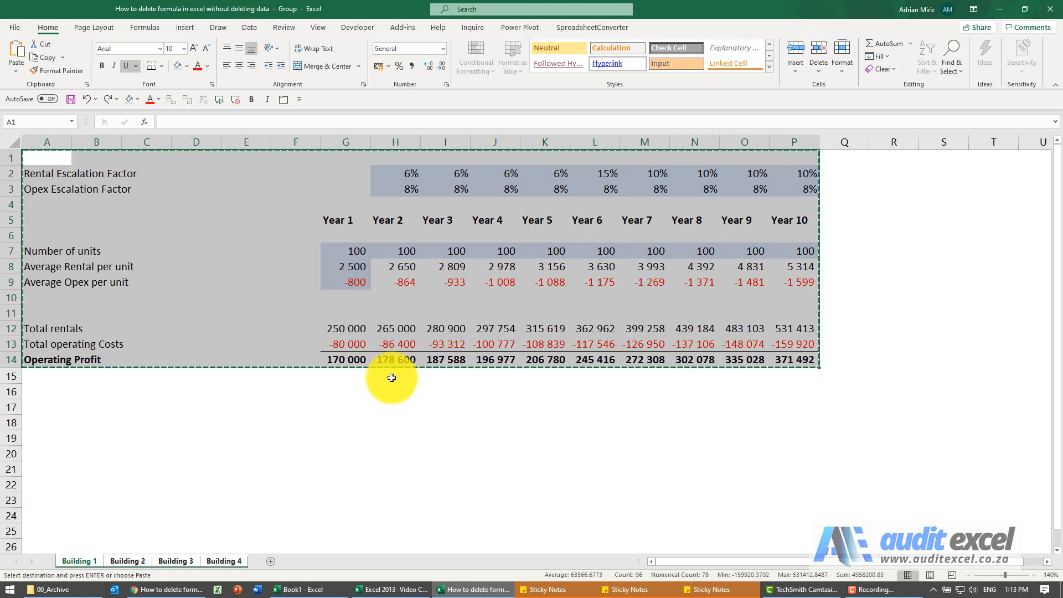
pyautogui.click(14, 57)
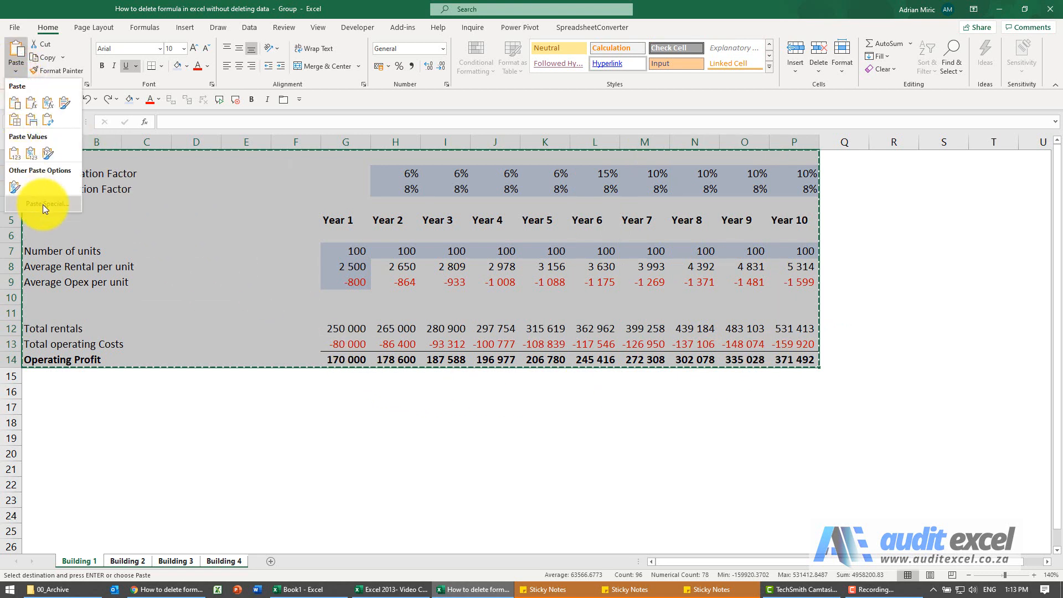
pyautogui.click(46, 203)
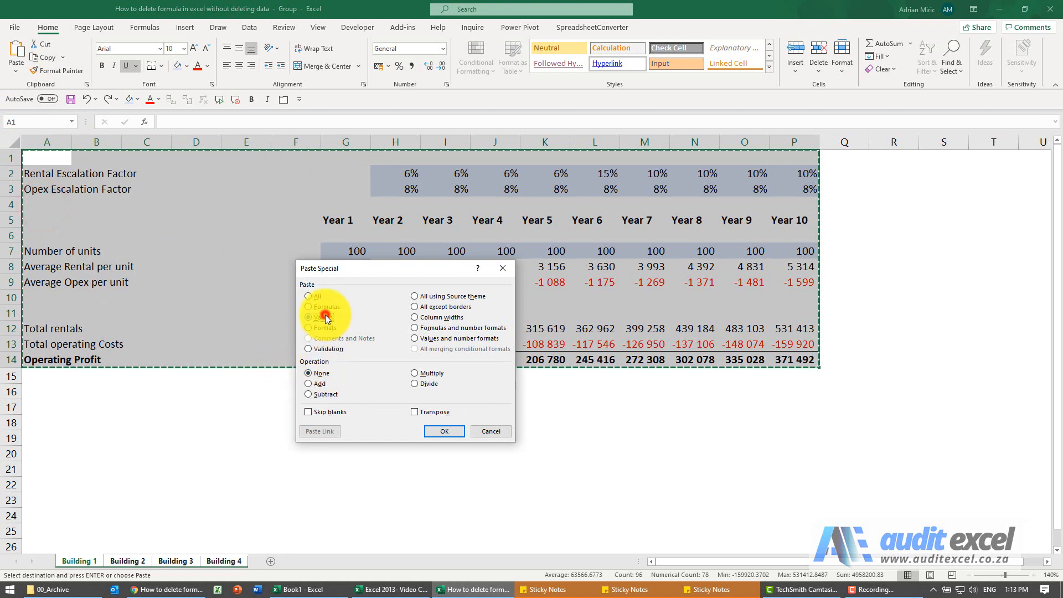
pyautogui.click(443, 431)
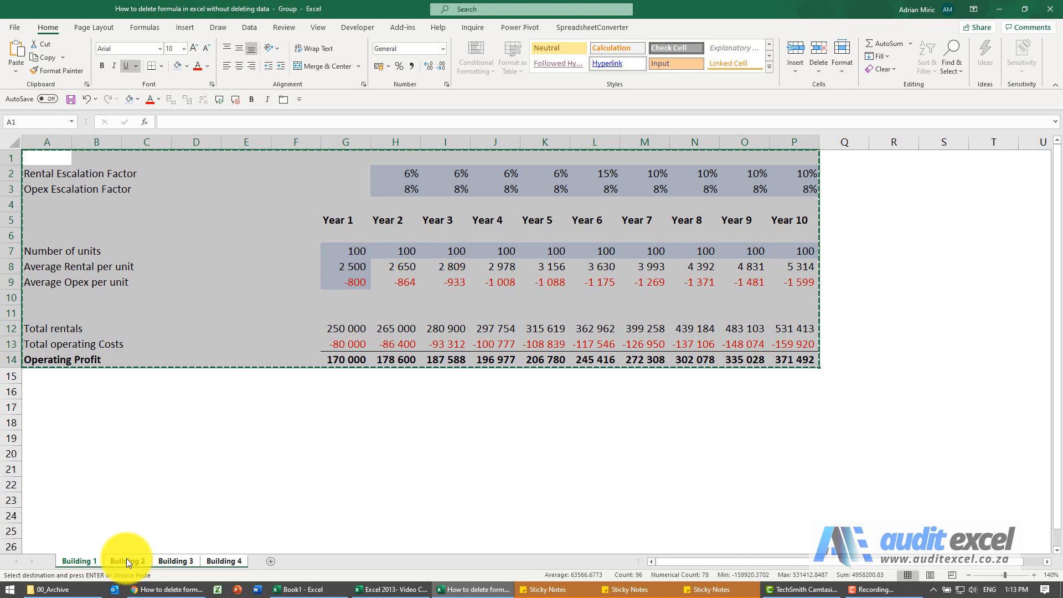
# Step: Ungroup by viewing Building 2 and 3 to confirm plain values, then return to Building 1
pyautogui.click(127, 560)
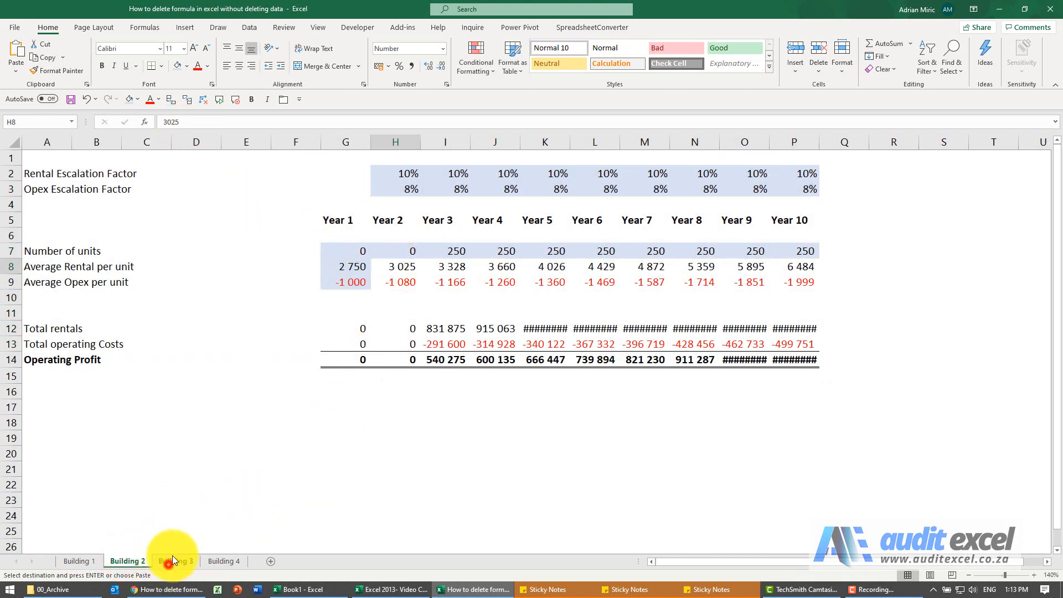
pyautogui.click(175, 560)
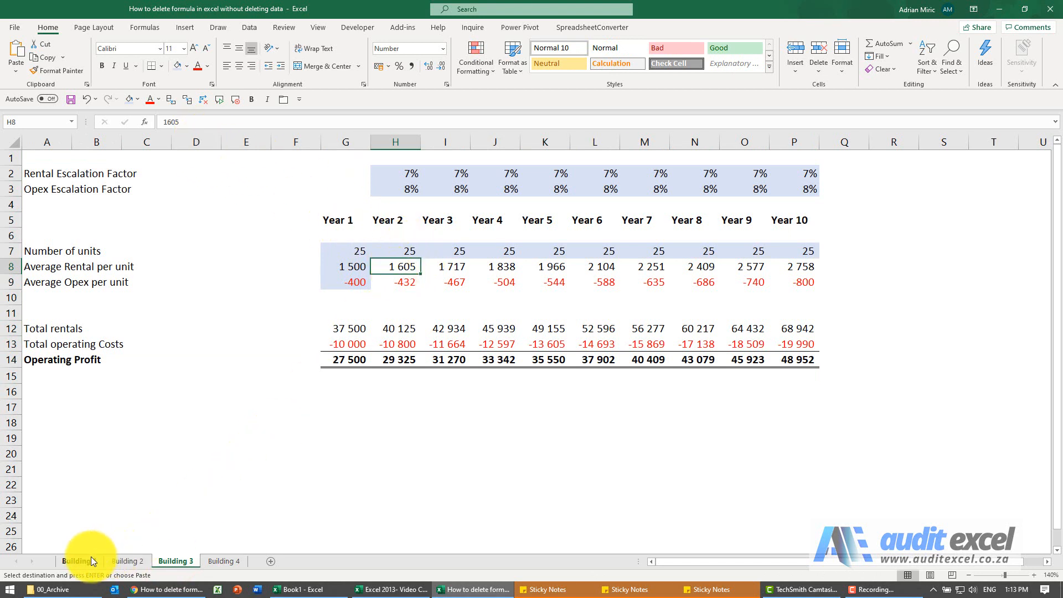
pyautogui.click(77, 561)
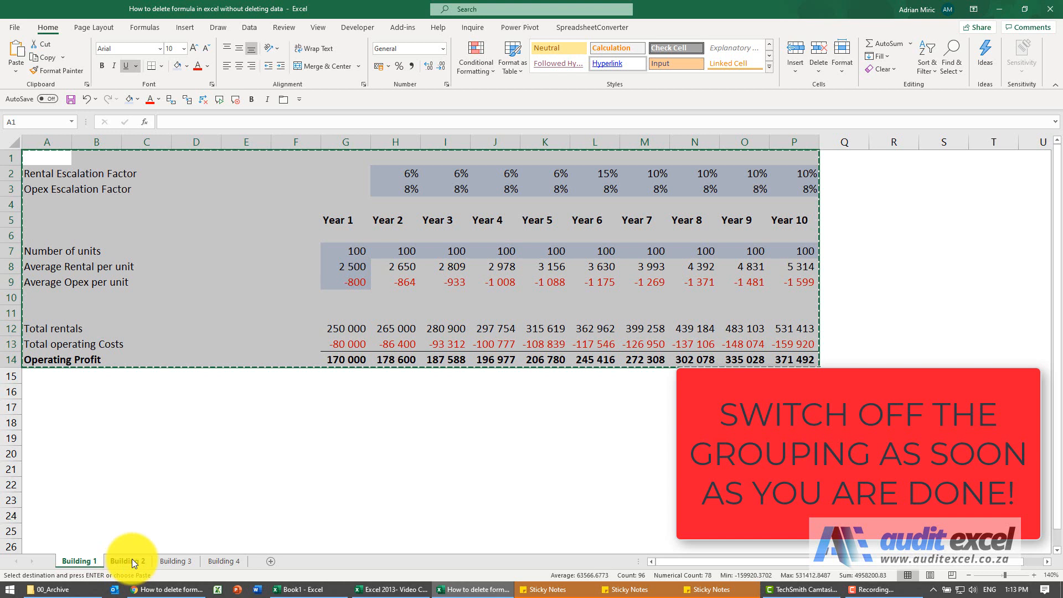
# Step: Regroup the Building sheets by adding another Building tab to the selection
pyautogui.click(175, 560)
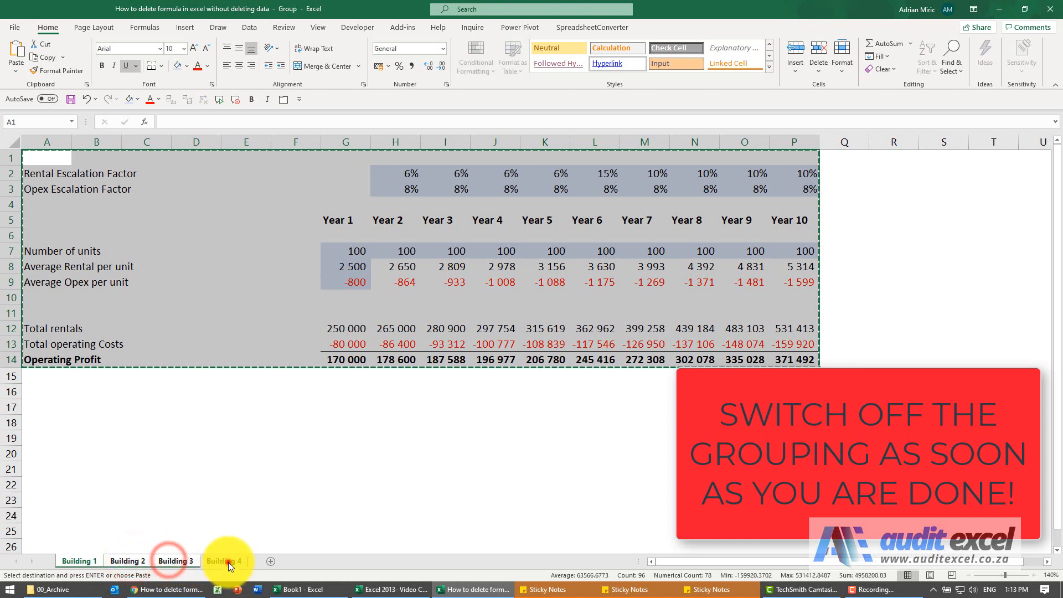